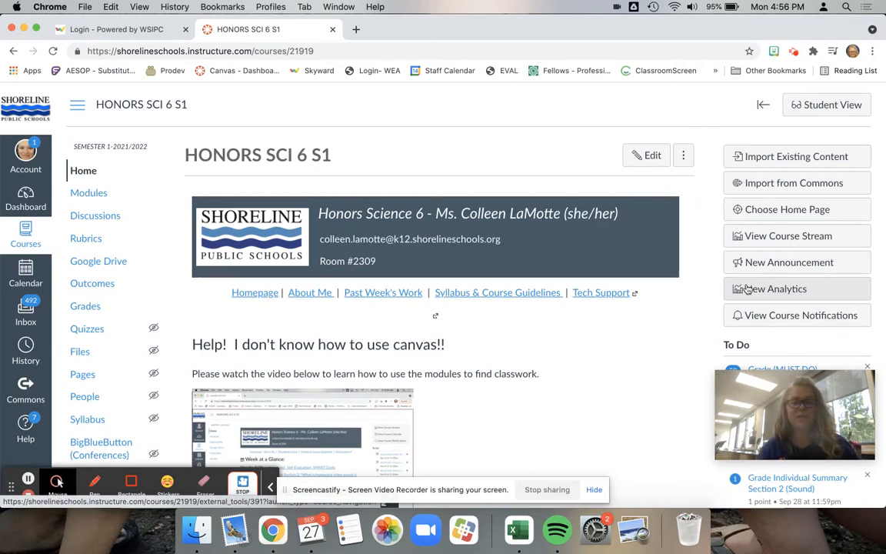
- Switch HONORS SCI 6 S1 into Student View and scroll the student home page
{"action": "left_click", "coordinate": [826, 104]}
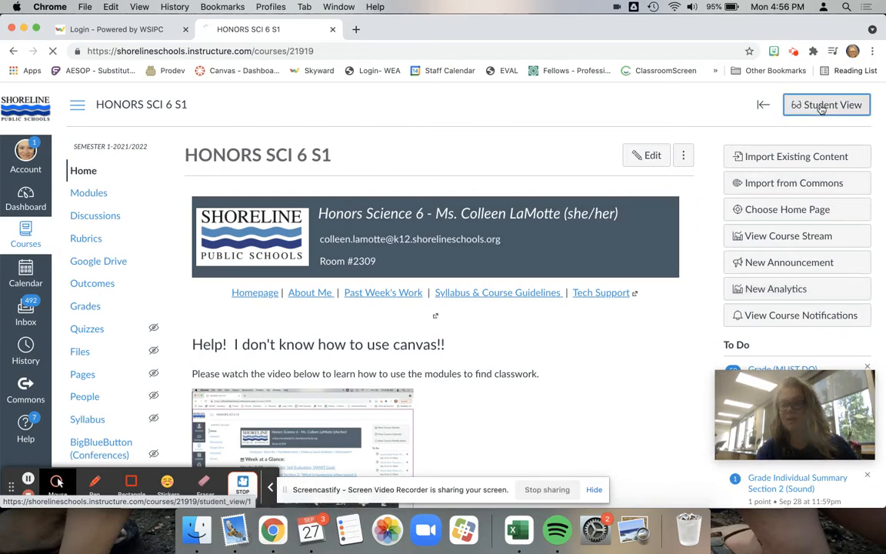
{"action": "left_click", "coordinate": [826, 105]}
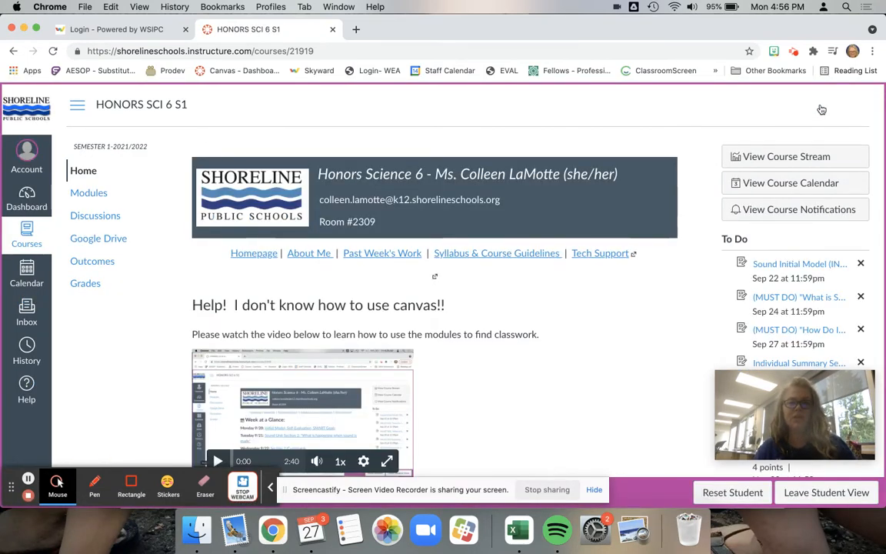
{"action": "scroll", "scroll_direction": "down", "scroll_amount": 3}
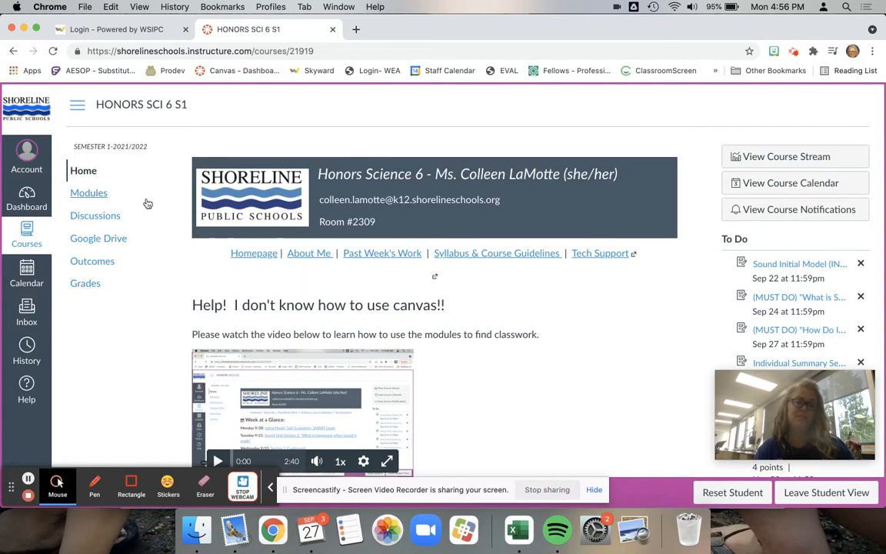
- Open the Modules page showing Unit 1 Section 3's MUST DO, CAN DO and Summary items
{"action": "left_click", "coordinate": [88, 193]}
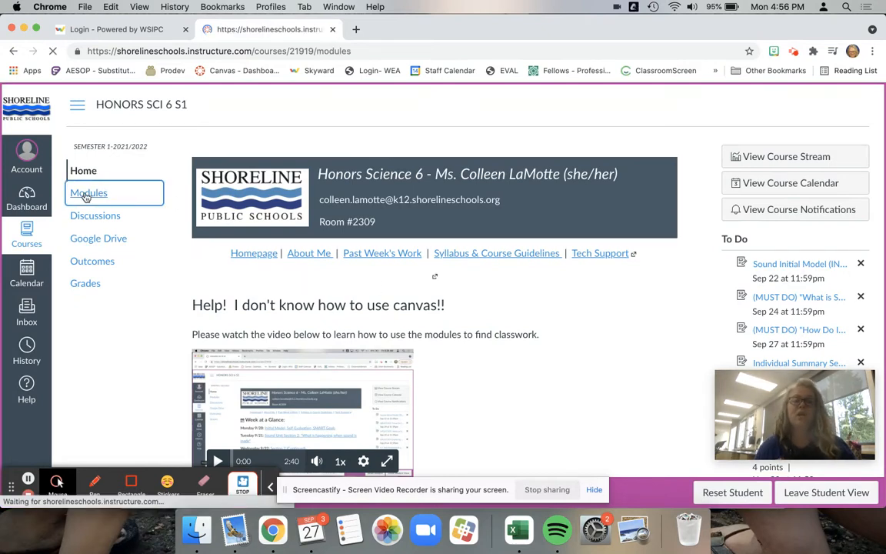
{"action": "left_click", "coordinate": [88, 192]}
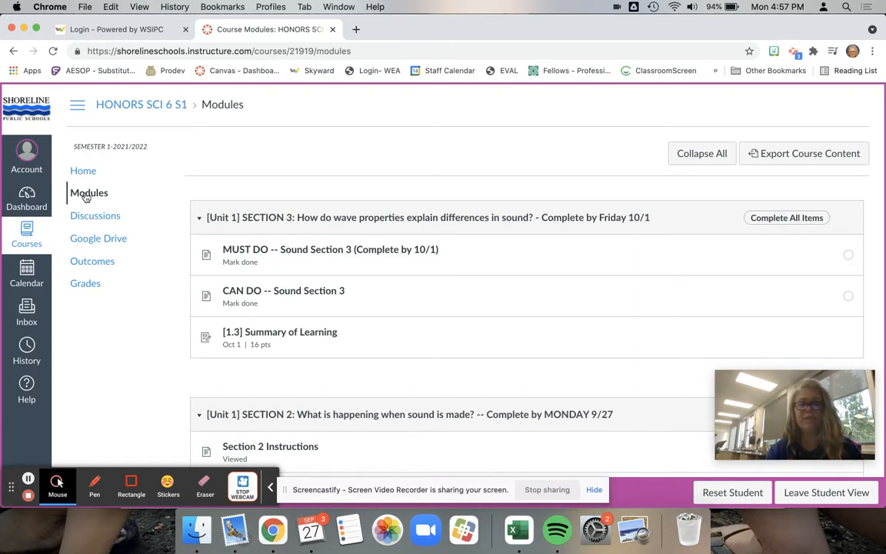
{"action": "mouse_move", "coordinate": [11, 259]}
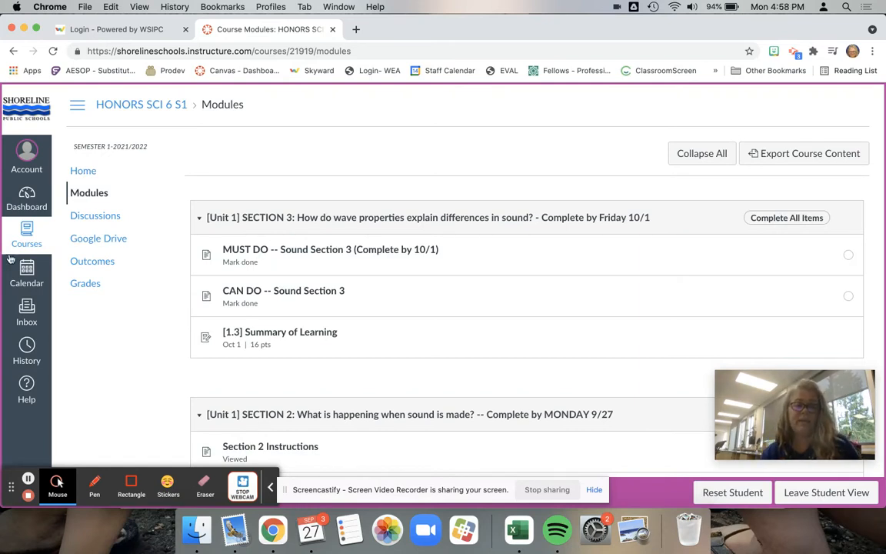
{"action": "mouse_move", "coordinate": [291, 226]}
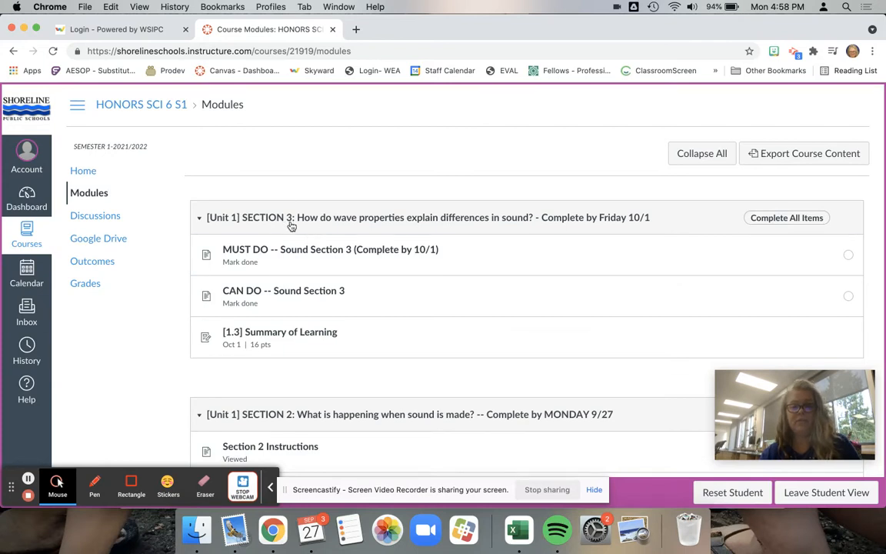
{"action": "mouse_move", "coordinate": [291, 225]}
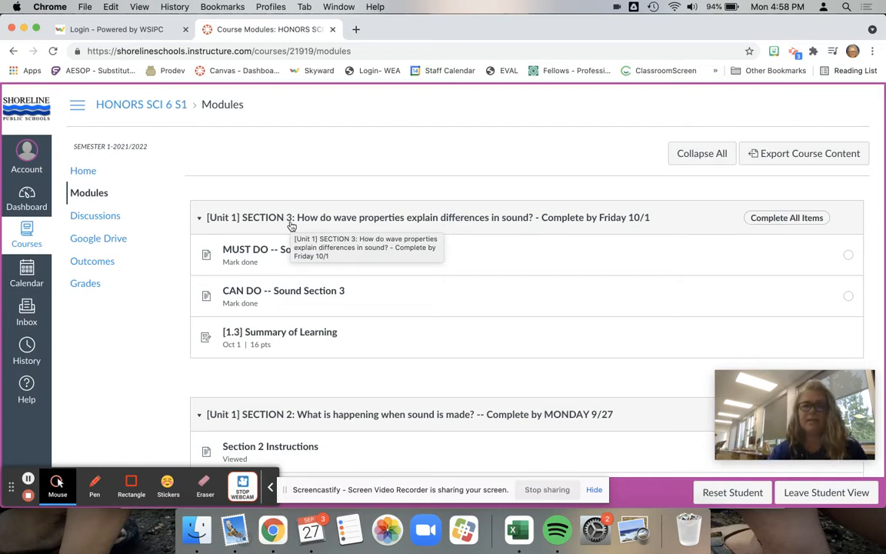
{"action": "mouse_move", "coordinate": [439, 226]}
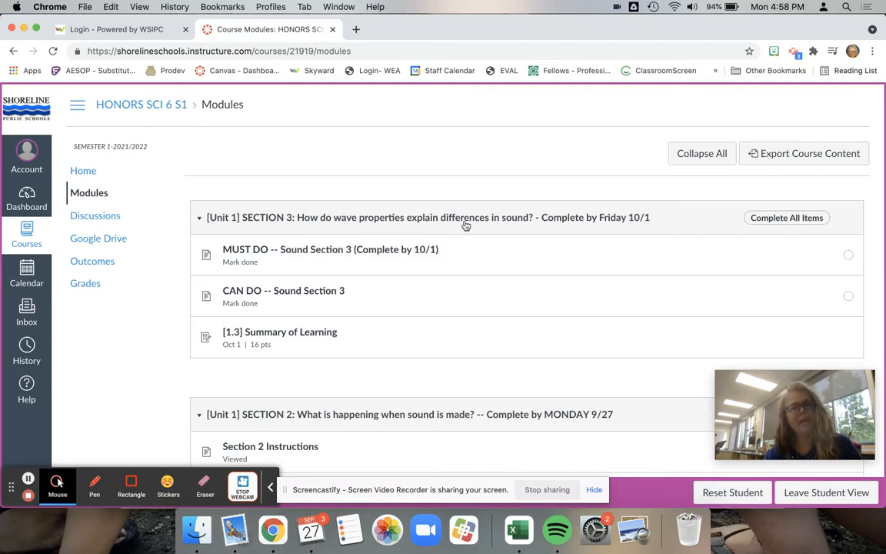
{"action": "mouse_move", "coordinate": [466, 224]}
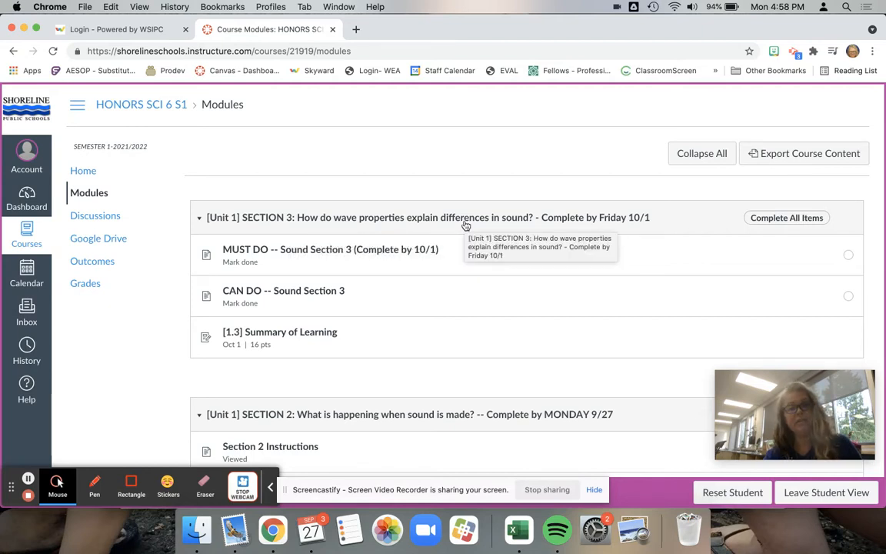
{"action": "mouse_move", "coordinate": [410, 200]}
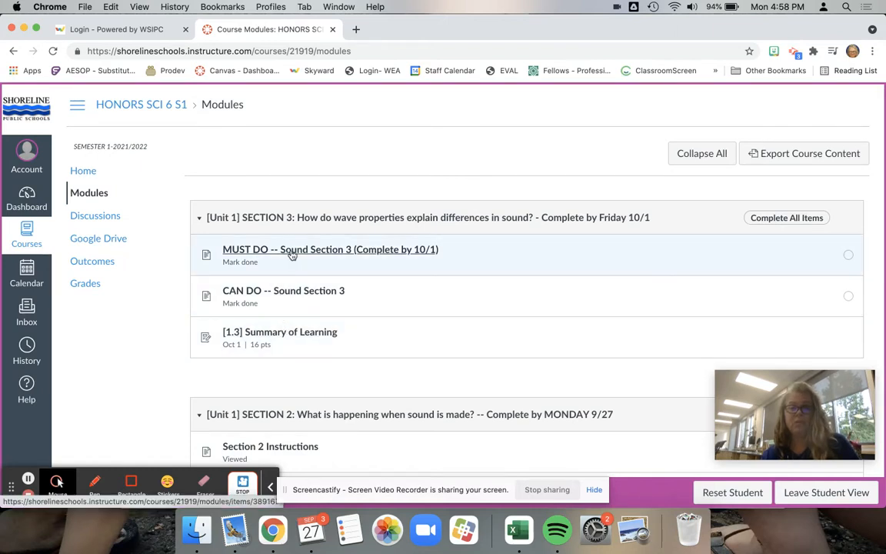
- Open the MUST DO -- Sound Section 3 page from the modules list
{"action": "left_click", "coordinate": [330, 249]}
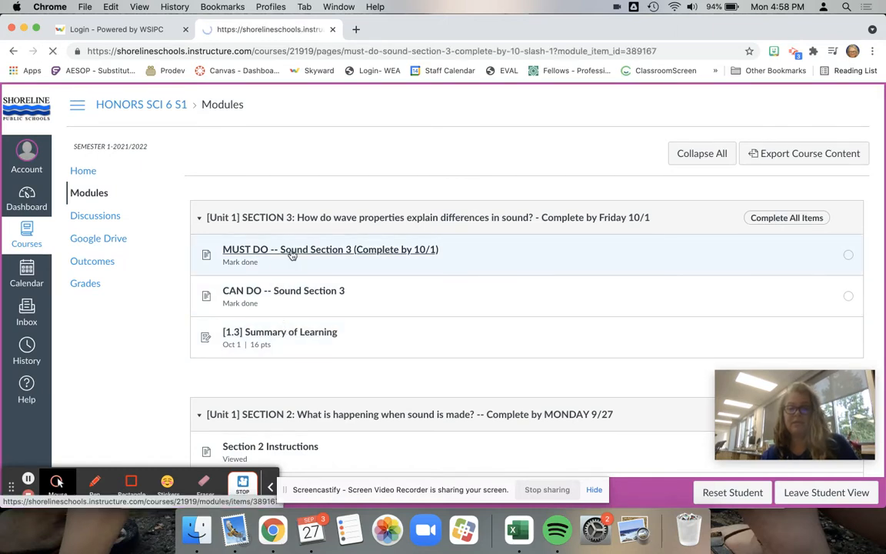
{"action": "left_click", "coordinate": [330, 249]}
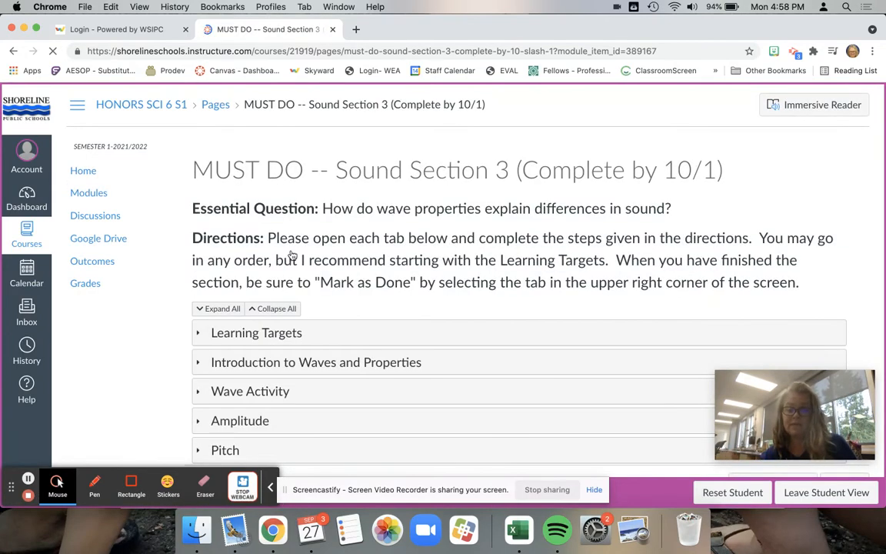
{"action": "scroll", "scroll_direction": "down", "scroll_amount": 3}
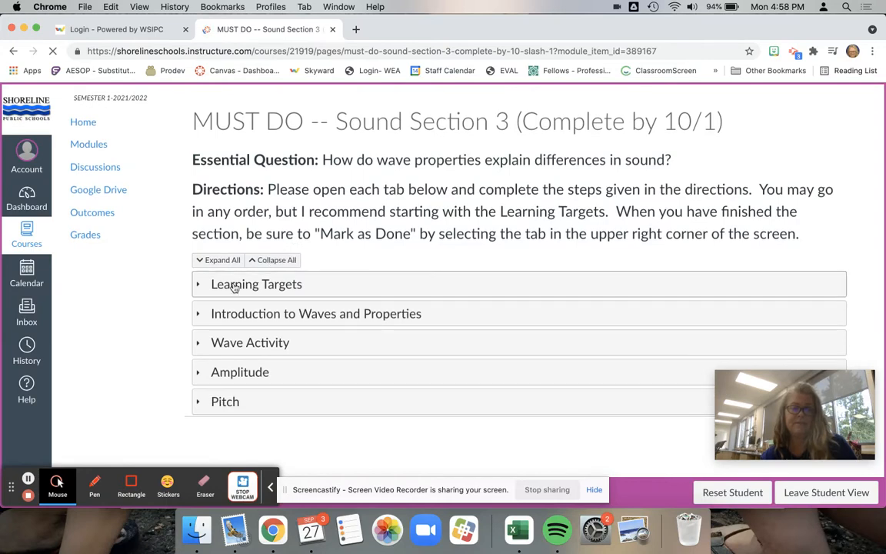
- Expand Learning Targets and scroll through the remaining collapsed sections
{"action": "left_click", "coordinate": [257, 283]}
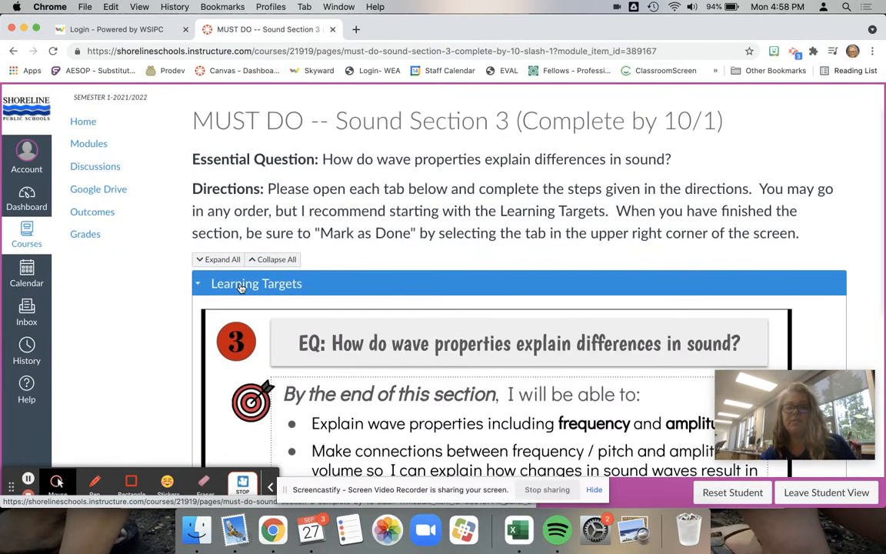
{"action": "mouse_move", "coordinate": [535, 311]}
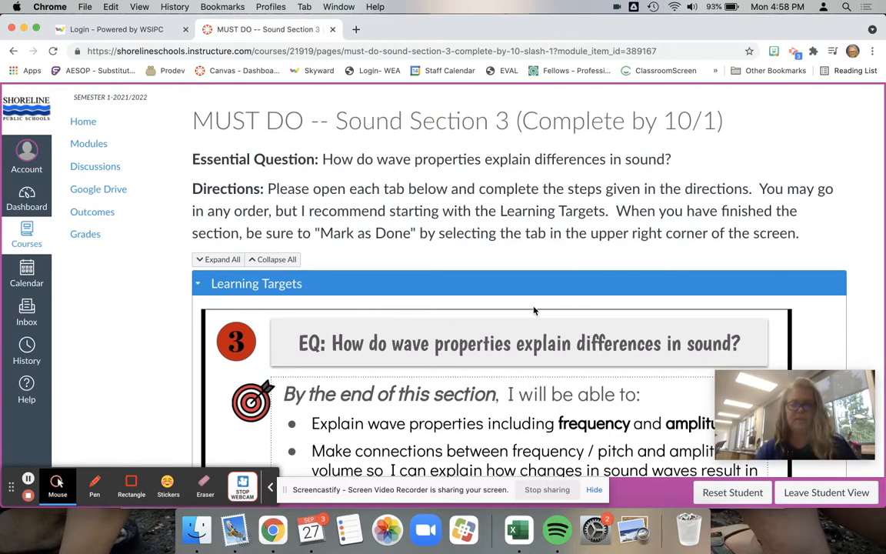
{"action": "scroll", "scroll_direction": "down", "scroll_amount": 3}
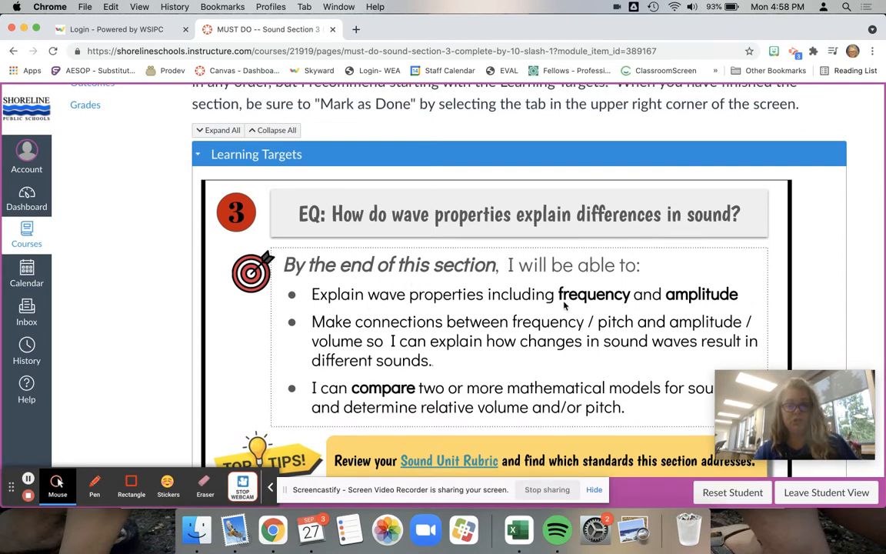
{"action": "mouse_move", "coordinate": [505, 215]}
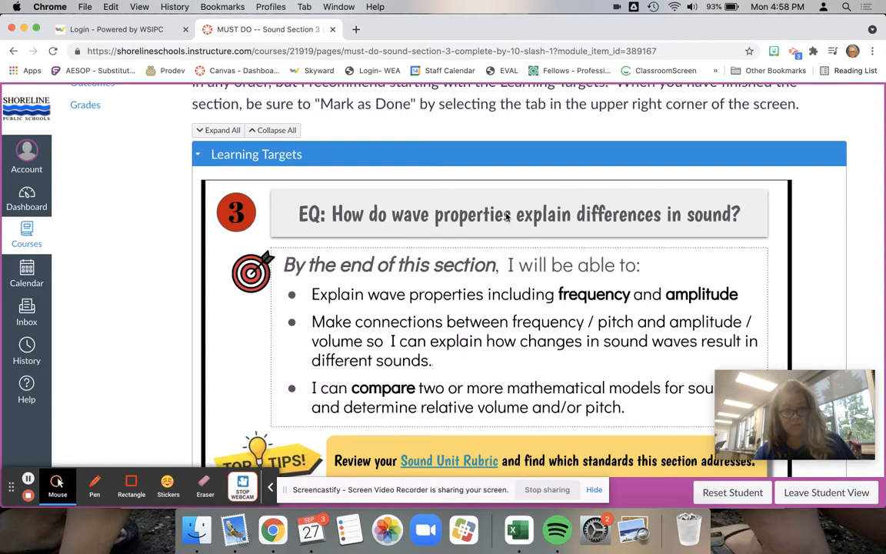
{"action": "scroll", "scroll_direction": "down", "scroll_amount": 3}
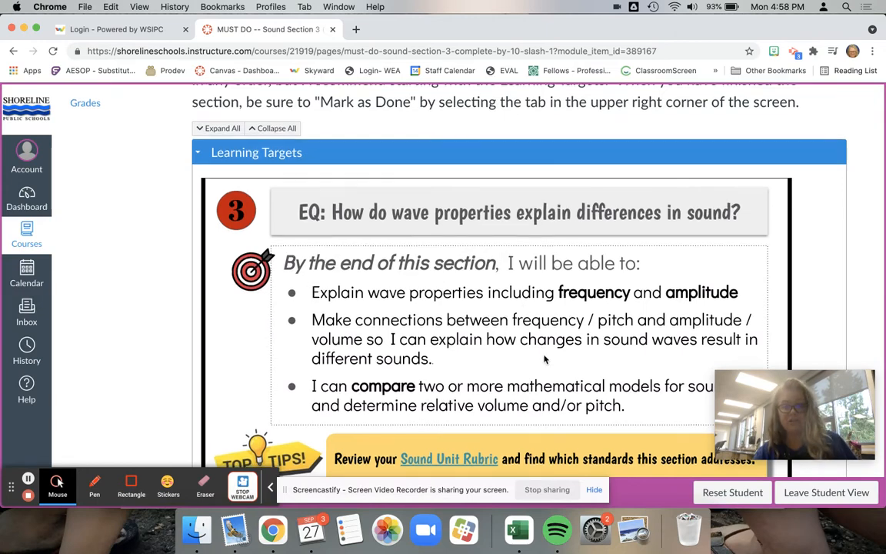
{"action": "scroll", "scroll_direction": "down", "scroll_amount": 3}
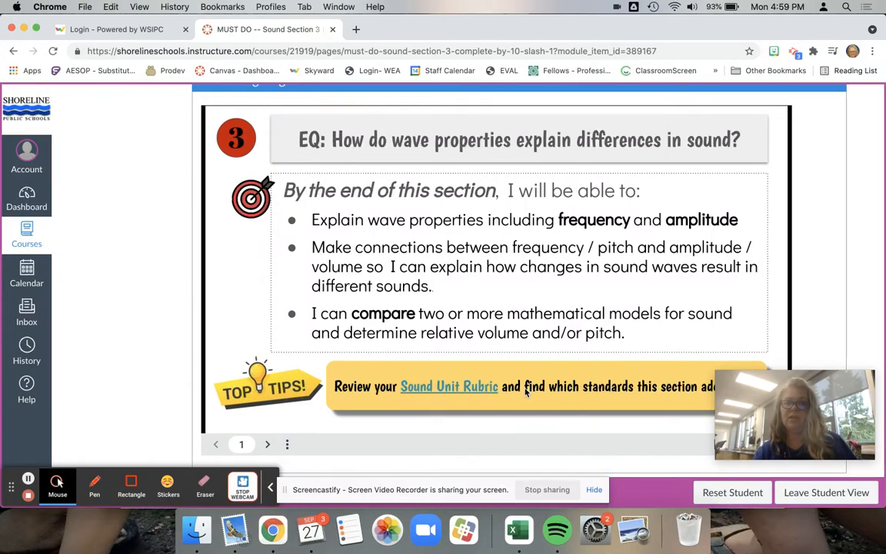
{"action": "scroll", "scroll_direction": "down", "scroll_amount": 3}
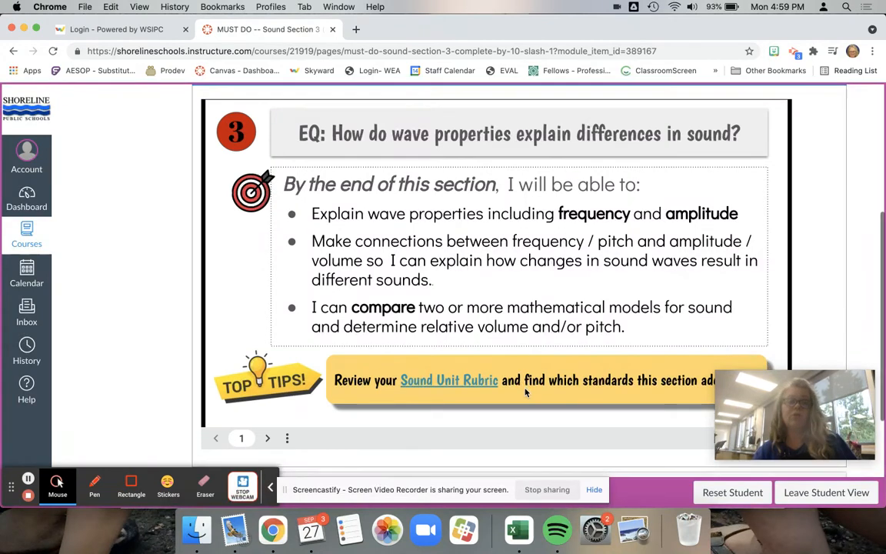
{"action": "scroll", "scroll_direction": "down", "scroll_amount": 3}
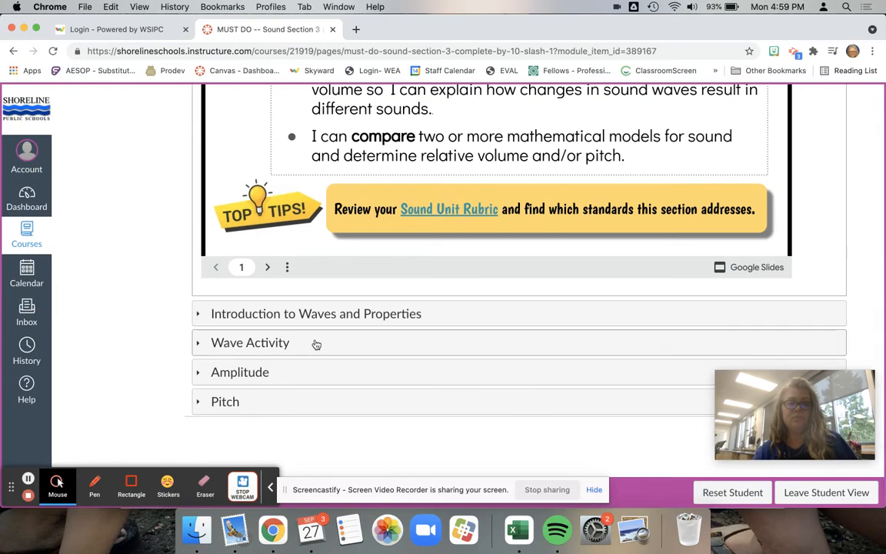
{"action": "left_click", "coordinate": [316, 313]}
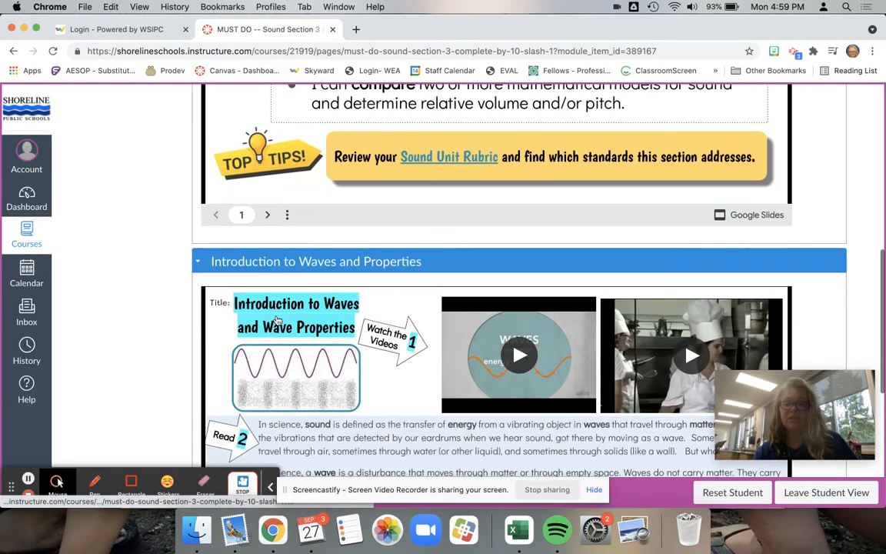
{"action": "scroll", "scroll_direction": "down", "scroll_amount": 3}
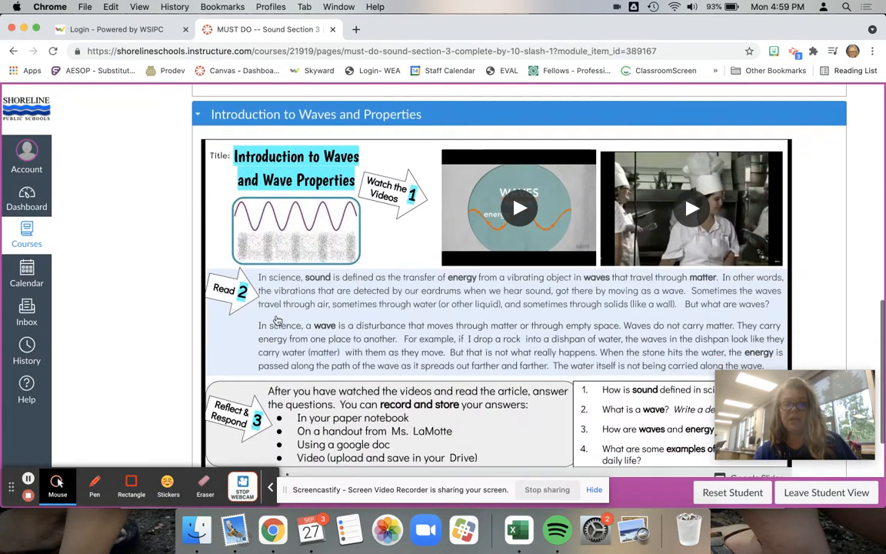
{"action": "scroll", "scroll_direction": "down", "scroll_amount": 3}
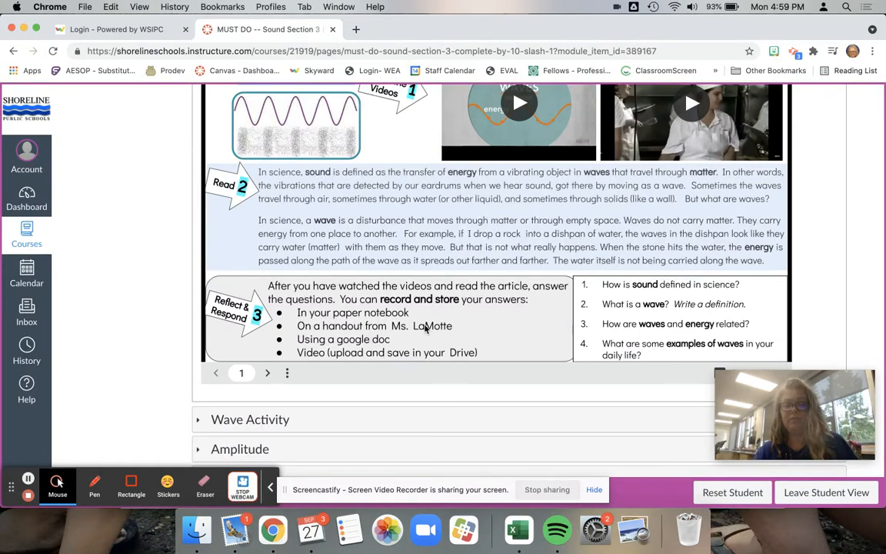
{"action": "mouse_move", "coordinate": [343, 280]}
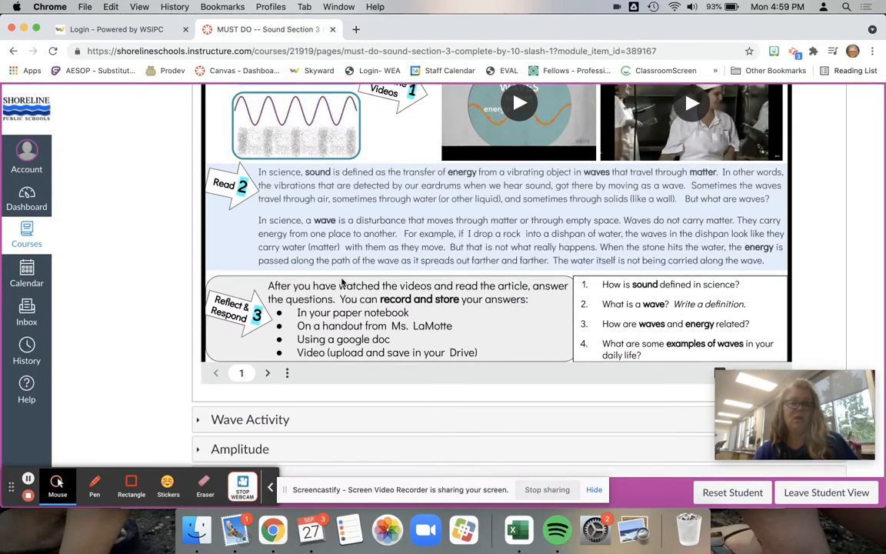
{"action": "mouse_move", "coordinate": [350, 279]}
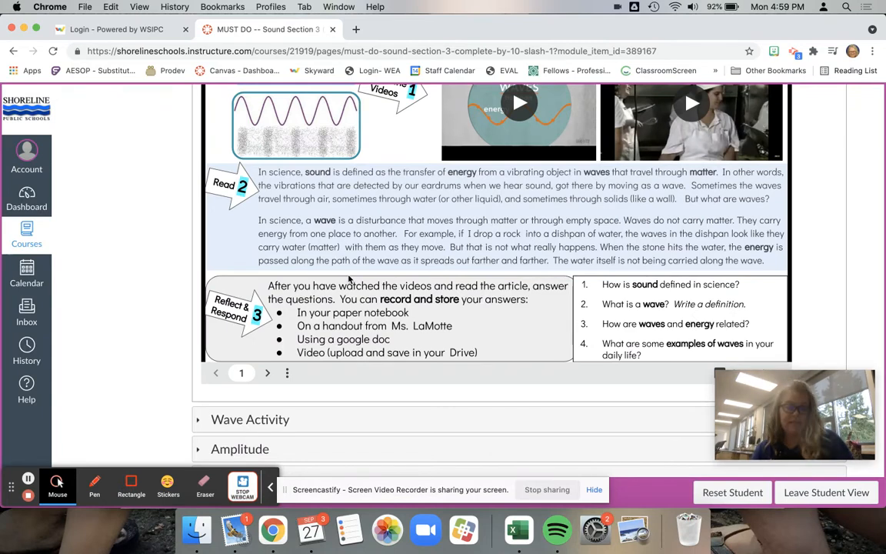
{"action": "scroll", "scroll_direction": "down", "scroll_amount": 3}
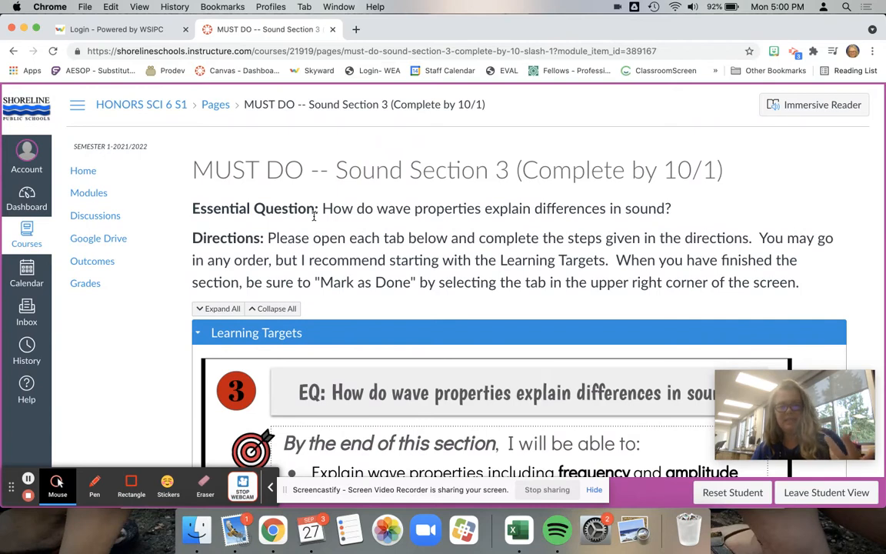
- Return to Modules and open the CAN DO -- Sound Section 3 item
{"action": "left_click", "coordinate": [88, 193]}
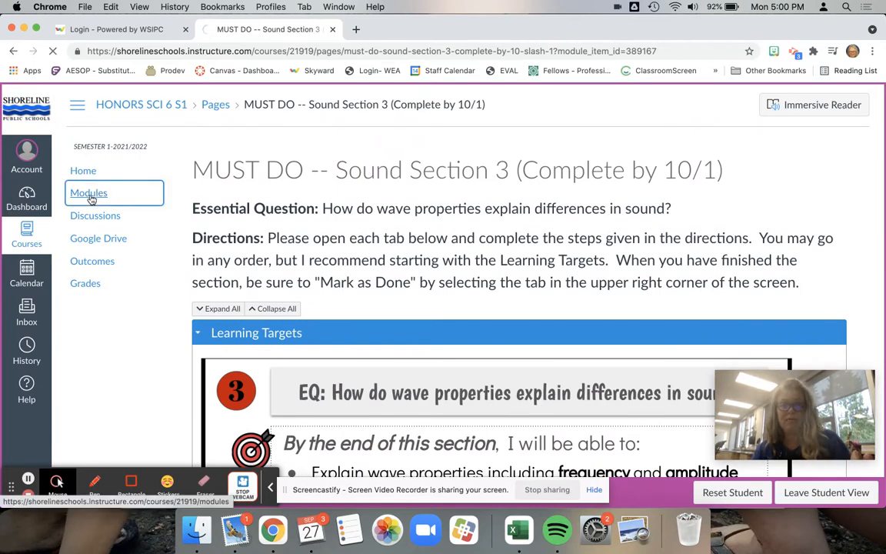
{"action": "left_click", "coordinate": [88, 192]}
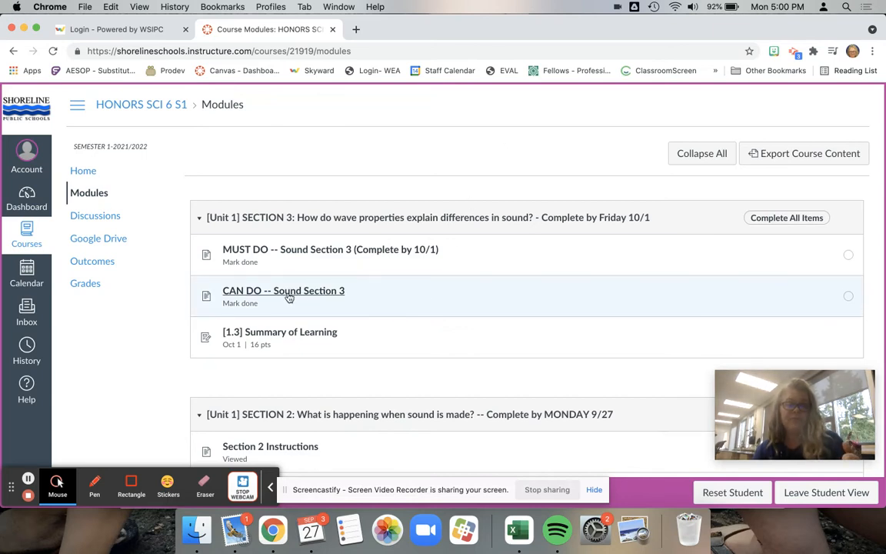
{"action": "left_click", "coordinate": [283, 290]}
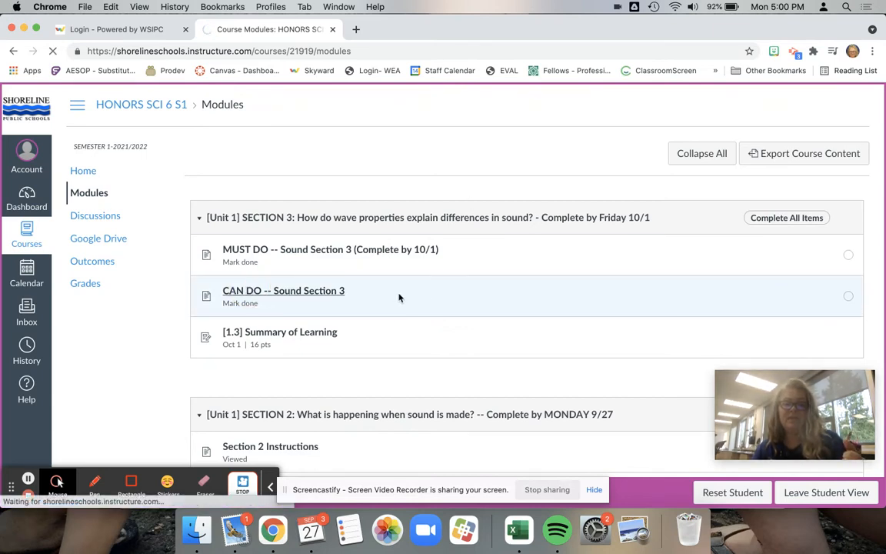
{"action": "left_click", "coordinate": [283, 290]}
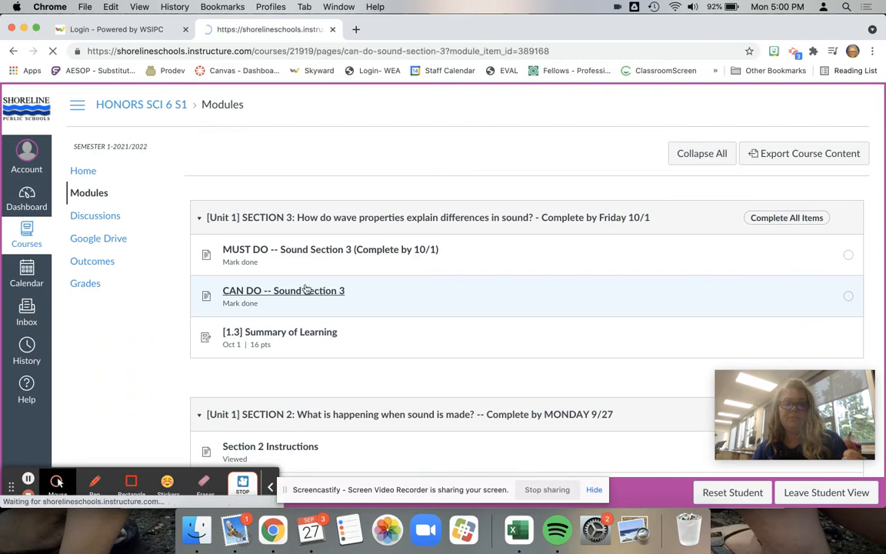
- Load the CAN DO page and scroll to the Section 3 choice board slide
{"action": "left_click", "coordinate": [283, 290]}
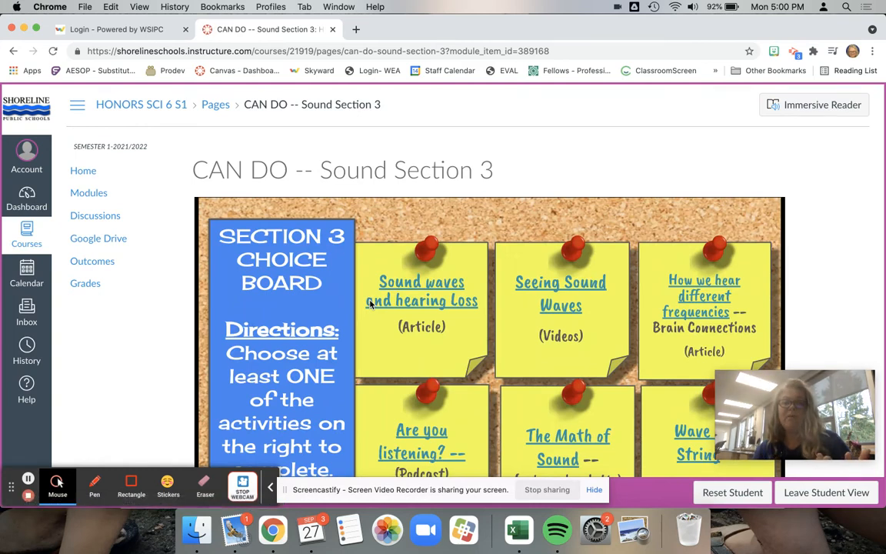
{"action": "scroll", "scroll_direction": "down", "scroll_amount": 3}
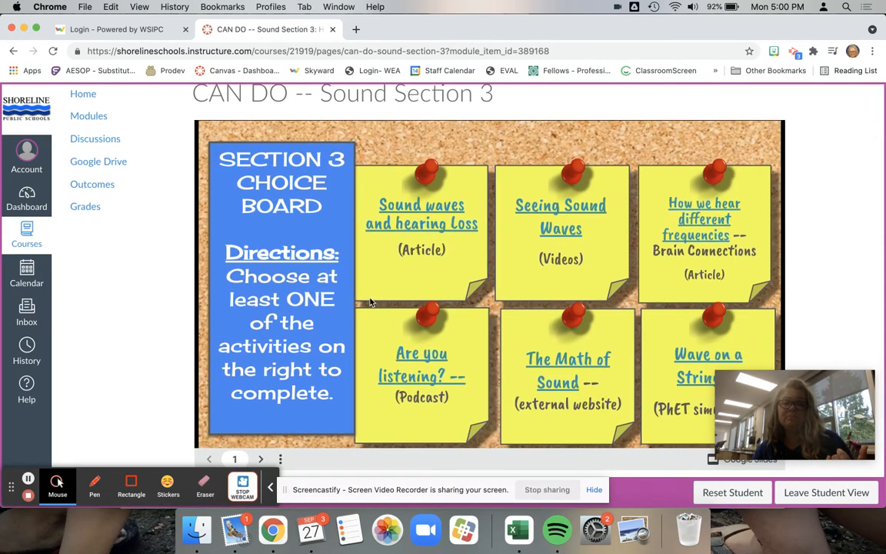
{"action": "mouse_move", "coordinate": [463, 247]}
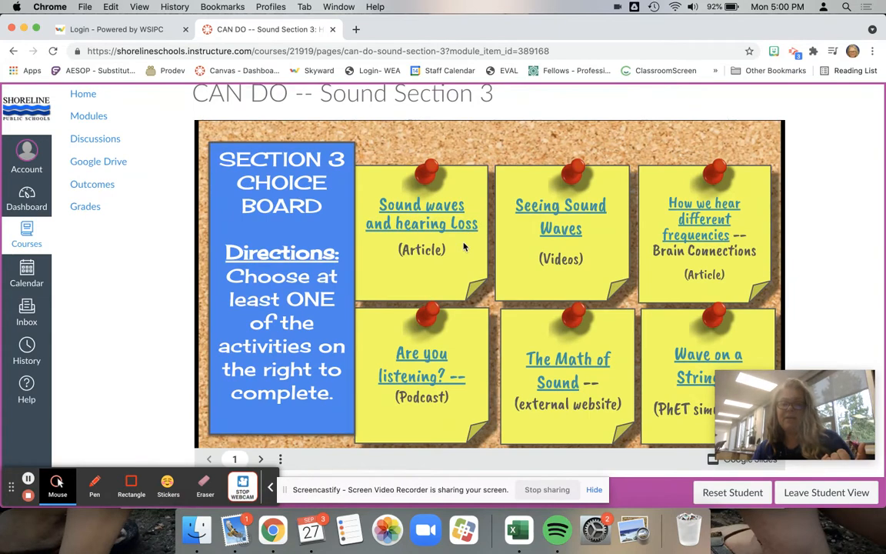
{"action": "mouse_move", "coordinate": [613, 216]}
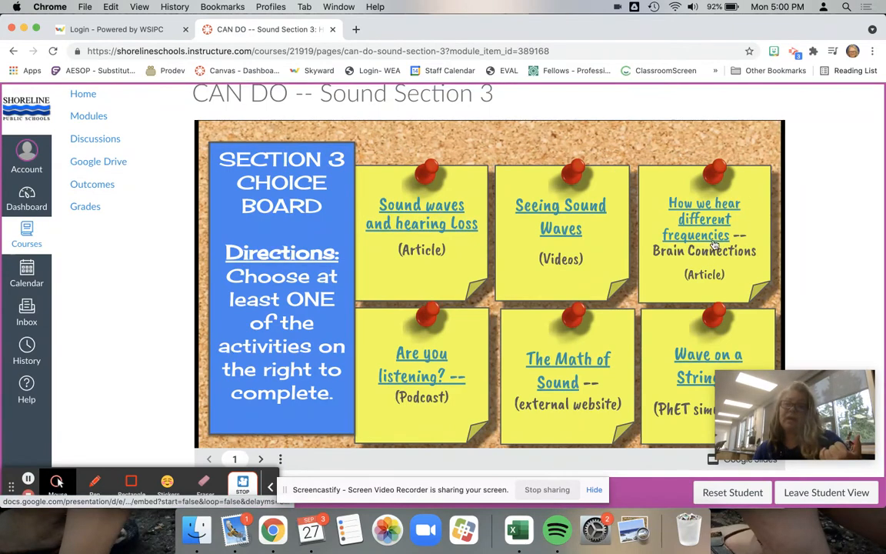
{"action": "mouse_move", "coordinate": [420, 343]}
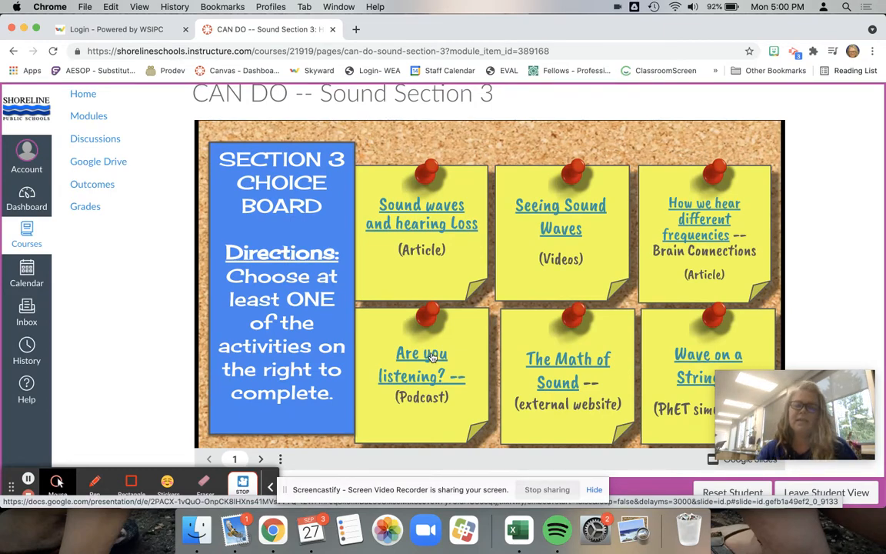
{"action": "mouse_move", "coordinate": [567, 383]}
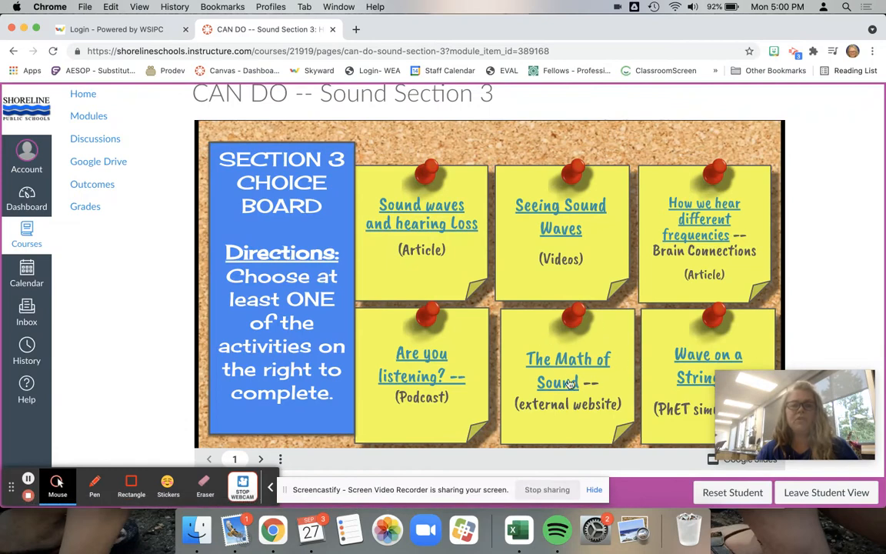
{"action": "mouse_move", "coordinate": [601, 347]}
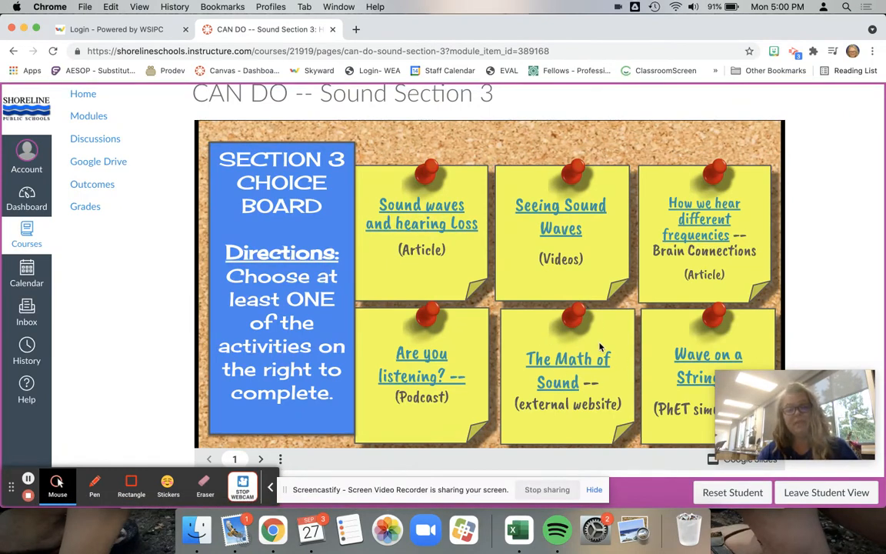
{"action": "scroll", "scroll_direction": "down", "scroll_amount": 3}
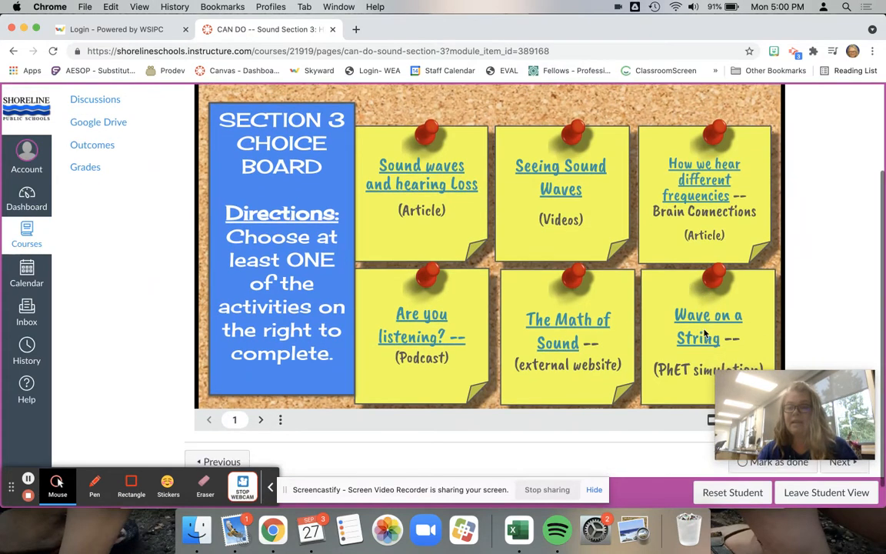
{"action": "scroll", "scroll_direction": "down", "scroll_amount": 3}
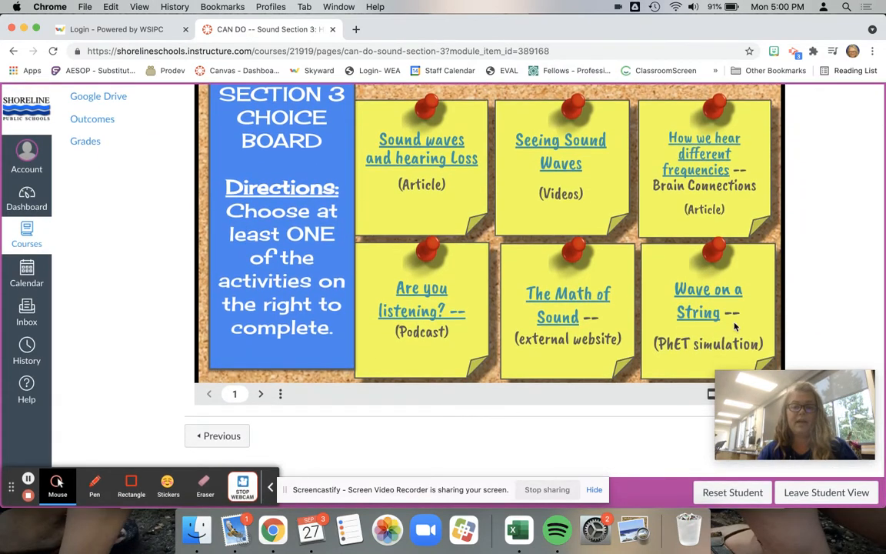
{"action": "mouse_move", "coordinate": [394, 281]}
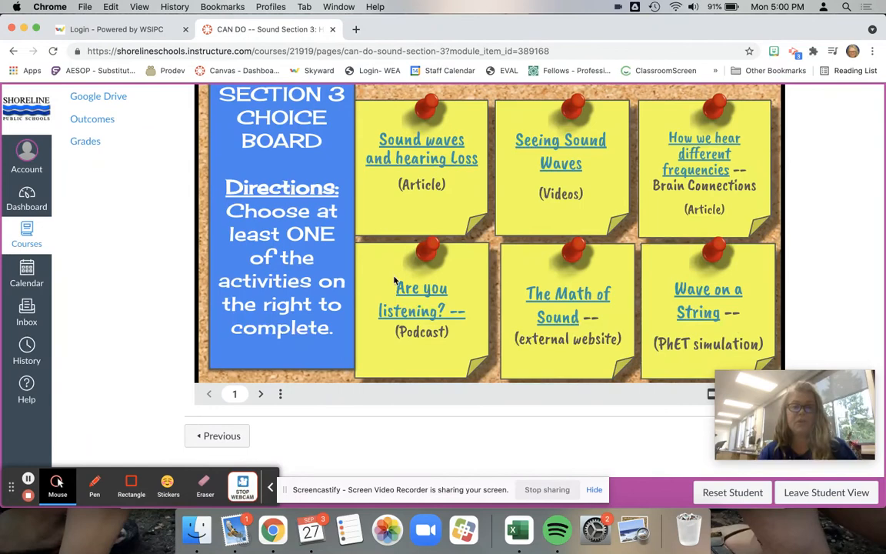
{"action": "scroll", "scroll_direction": "down", "scroll_amount": 3}
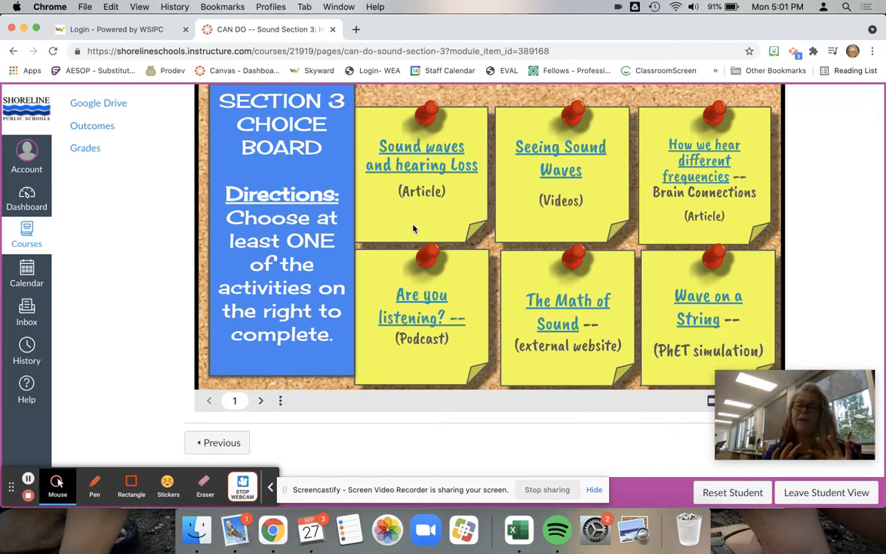
{"action": "scroll", "scroll_direction": "down", "scroll_amount": 3}
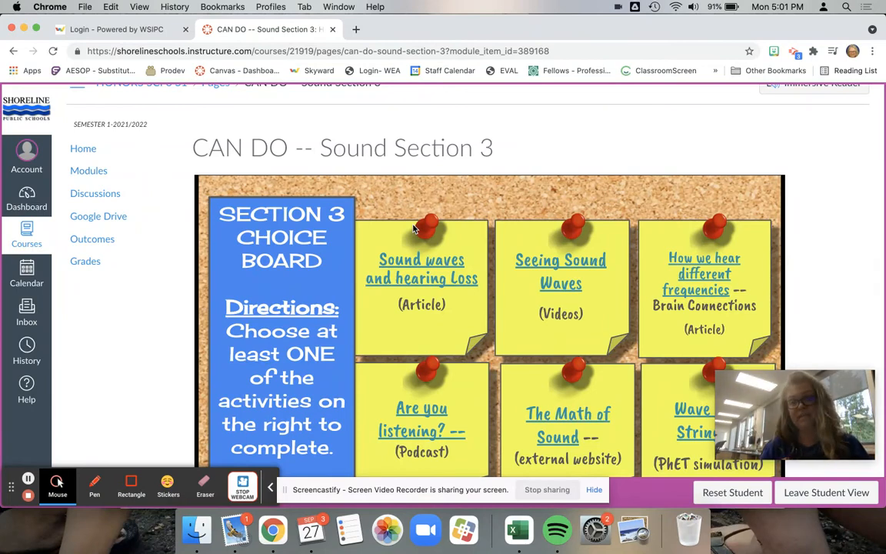
{"action": "mouse_move", "coordinate": [319, 127]}
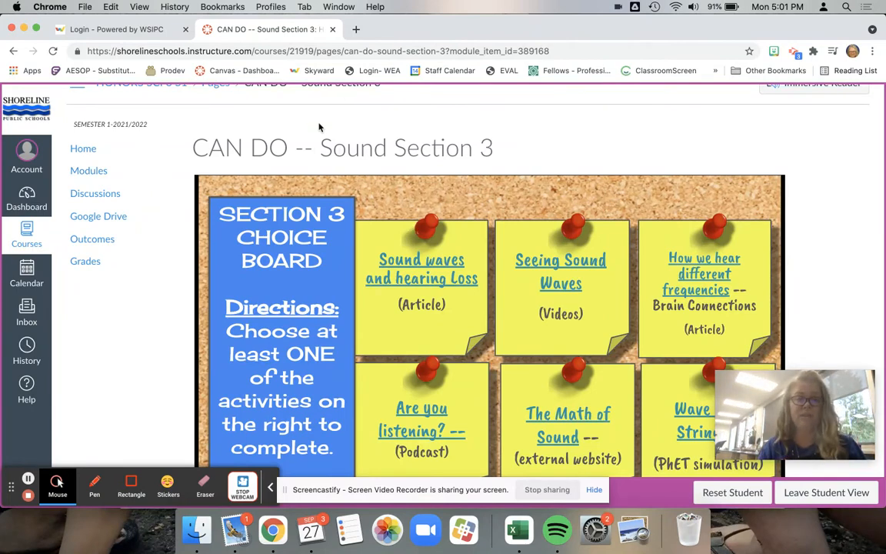
{"action": "left_click", "coordinate": [88, 193]}
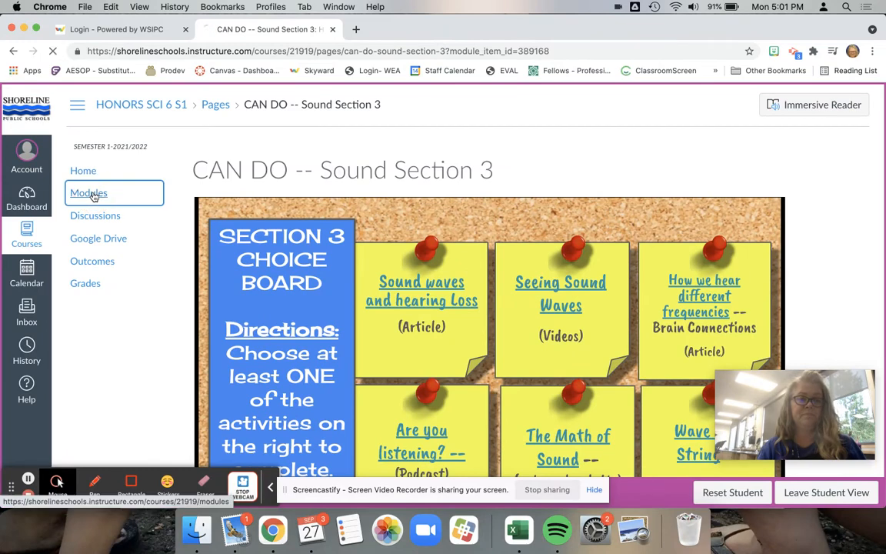
- Go back to Modules listing Unit 1 Section 3 and Section 2 items
{"action": "left_click", "coordinate": [88, 193]}
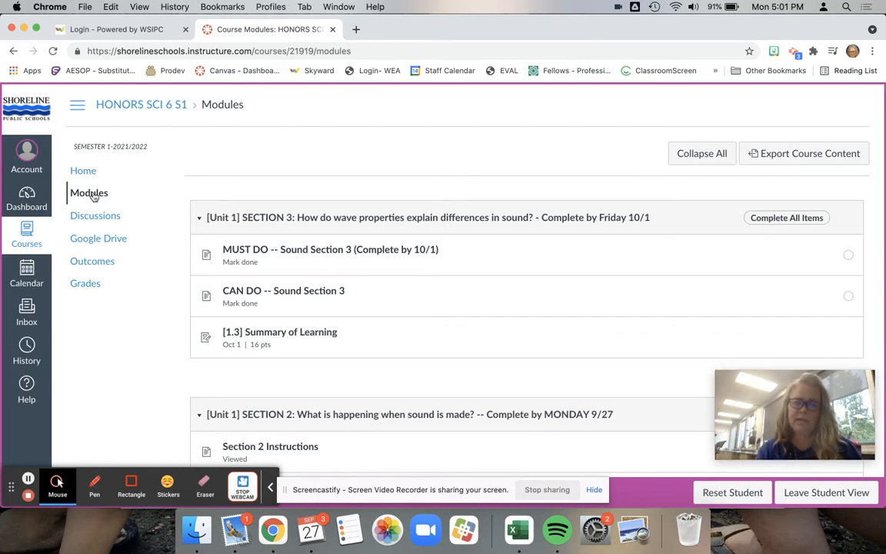
{"action": "mouse_move", "coordinate": [319, 378]}
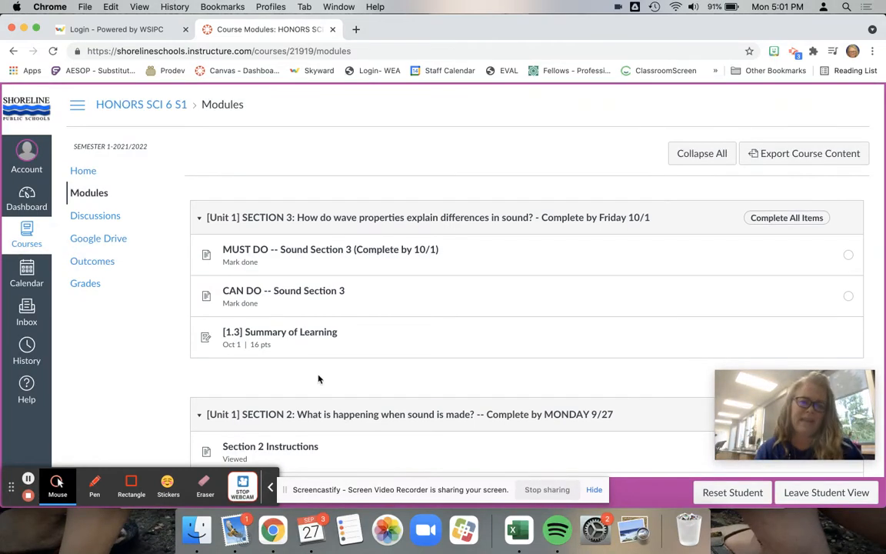